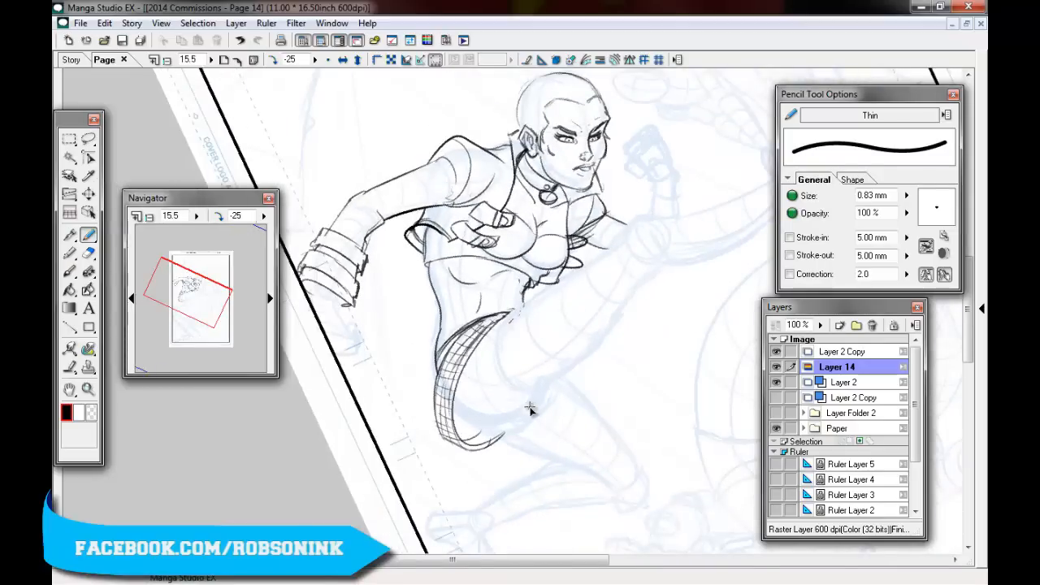
# - Pencil the woman's figure lines and rough in her kicking leg over the blue rough
pyautogui.moveTo(451, 559); pyautogui.dragTo(630, 561)
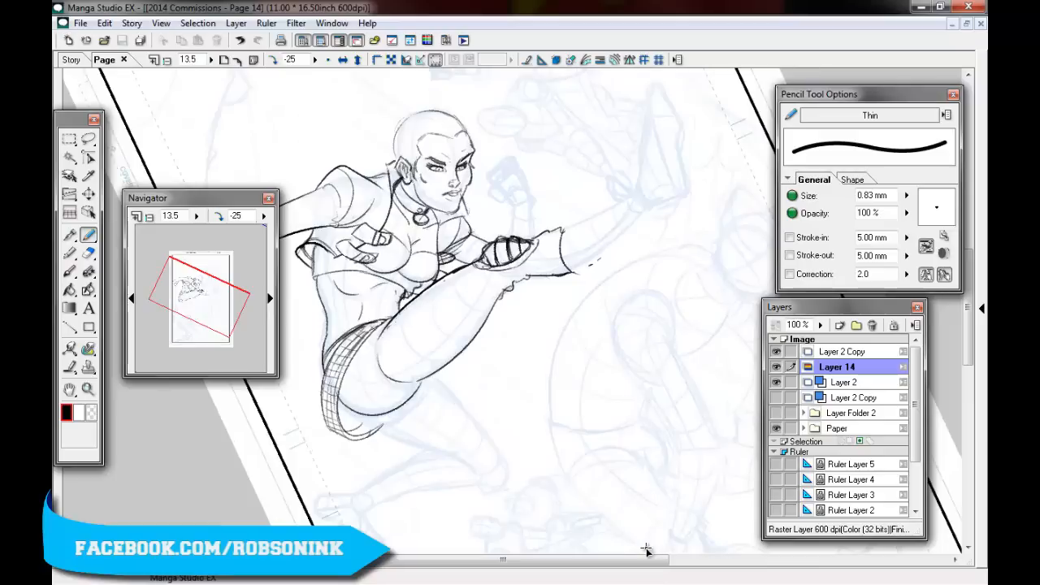
pyautogui.moveTo(349, 349); pyautogui.dragTo(486, 440)
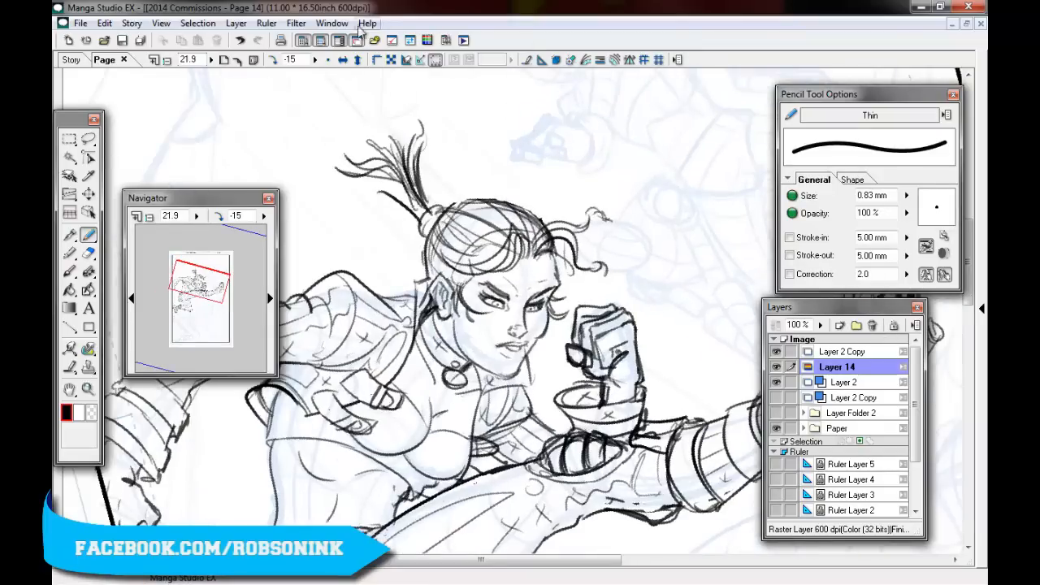
# - Pencil the kicking leg and boot and the pistol at bottom left, then view the whole page
pyautogui.click(88, 253)
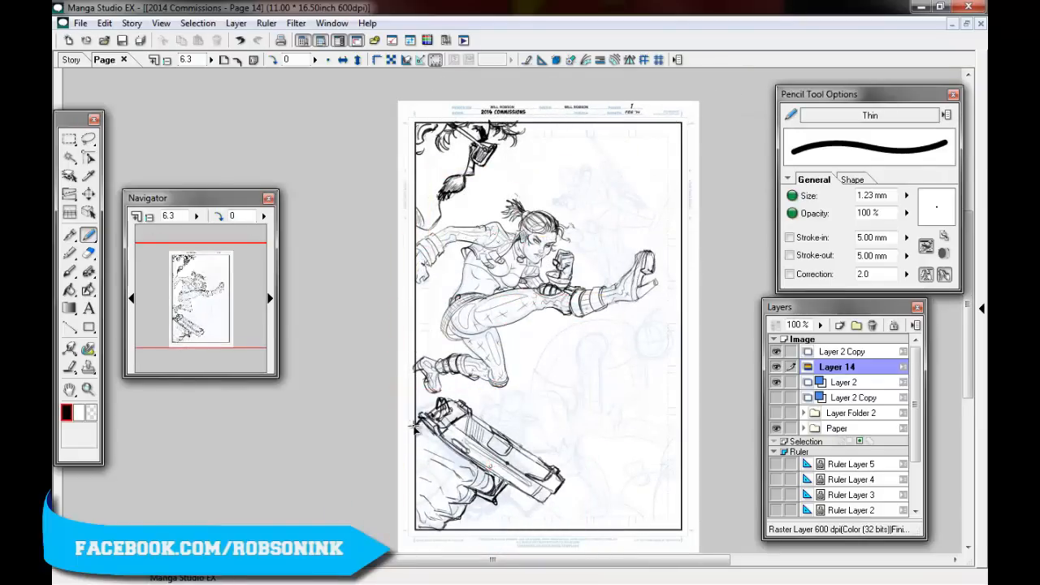
# - Zoom in and pencil detail lines on the pistol and gripping hand
pyautogui.scroll(-3)
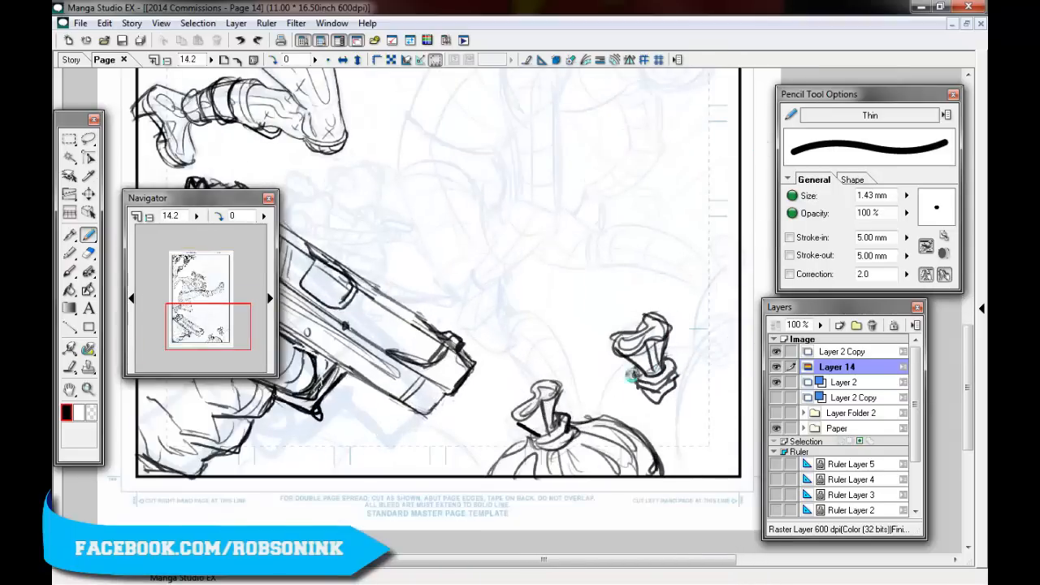
pyautogui.moveTo(638, 374); pyautogui.dragTo(684, 480)
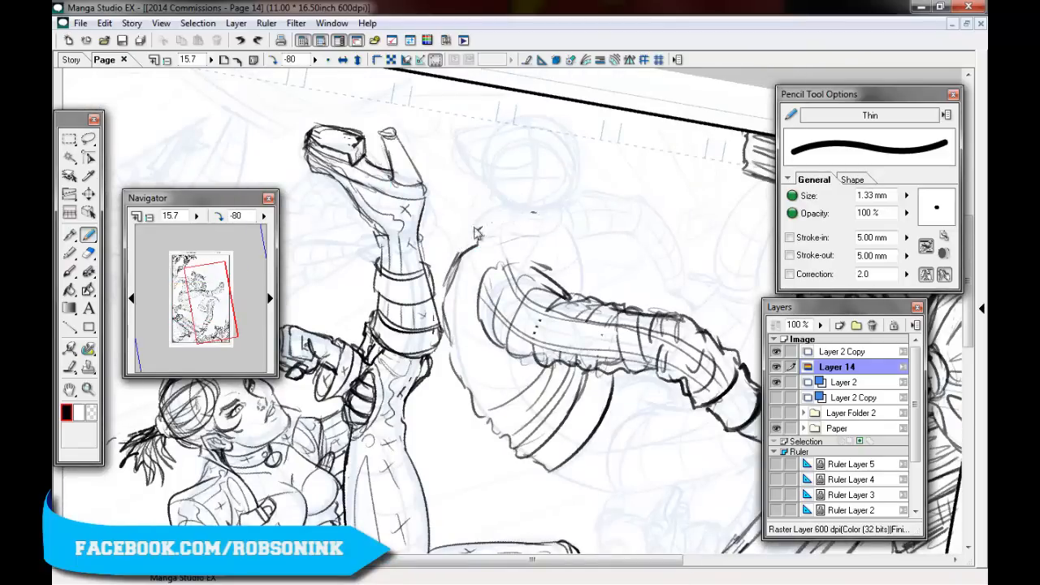
# - Sketch the kicked mobster's arm and torso, then move the view to his face
pyautogui.moveTo(455, 219); pyautogui.dragTo(581, 301)
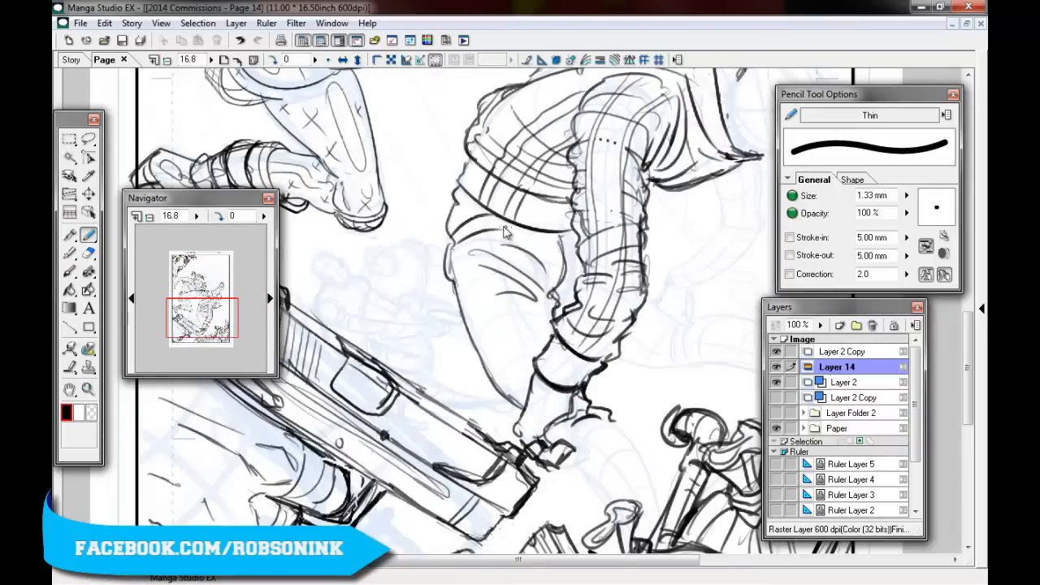
pyautogui.scroll(-3)
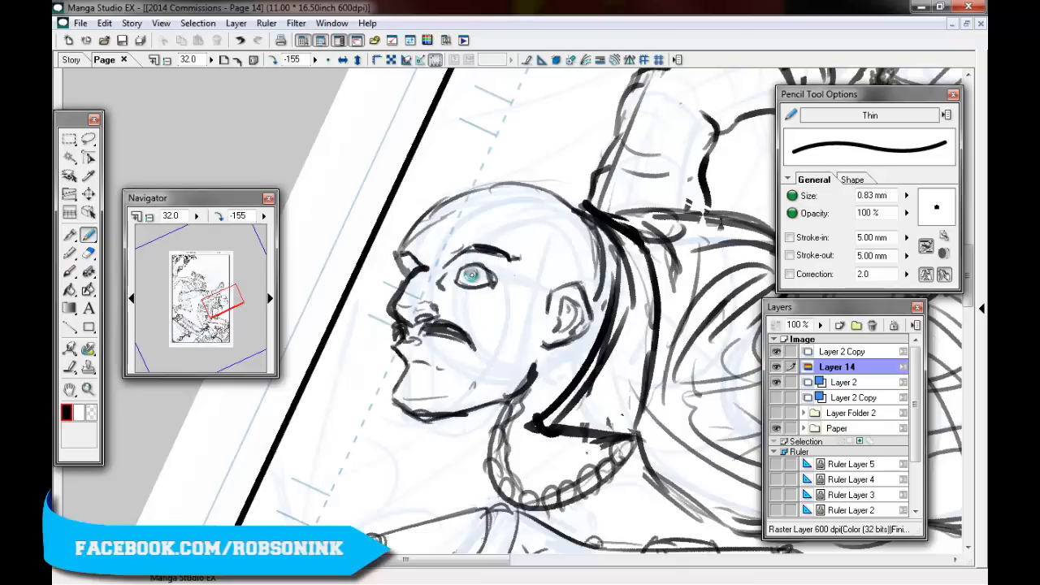
# - Duplicate Layer 14 and start penciling the background gunman near the top
pyautogui.click(479, 280)
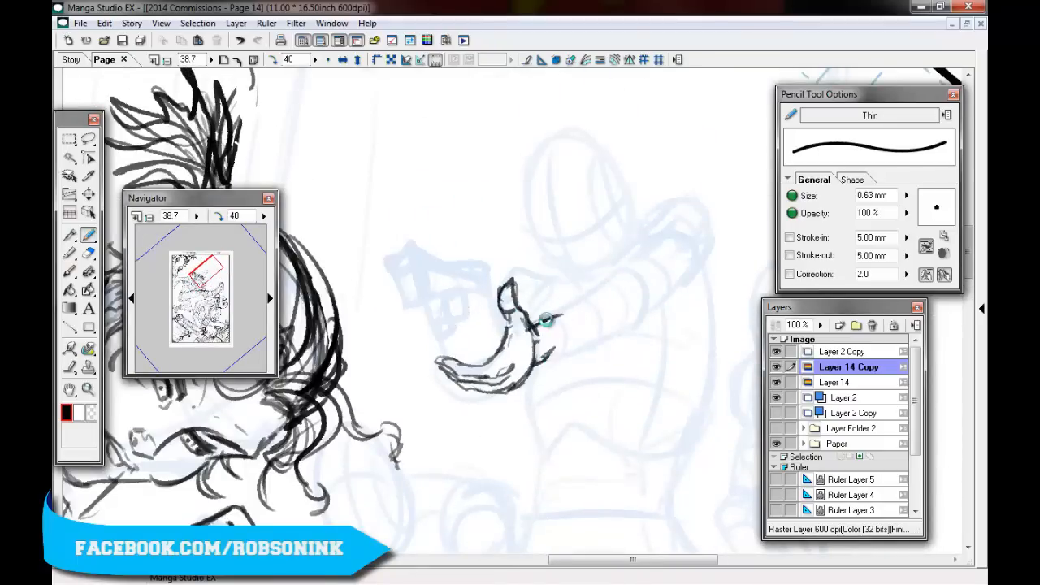
pyautogui.moveTo(553, 317); pyautogui.dragTo(613, 348)
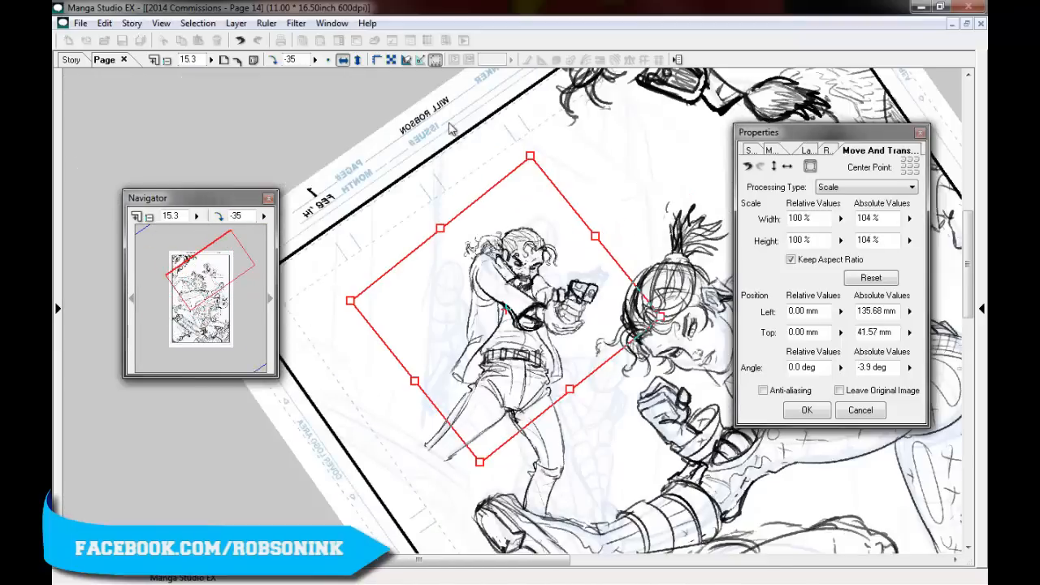
# - Confirm Move and Transform with 104% scale and -3.9 degree rotation on the gunman
pyautogui.click(806, 409)
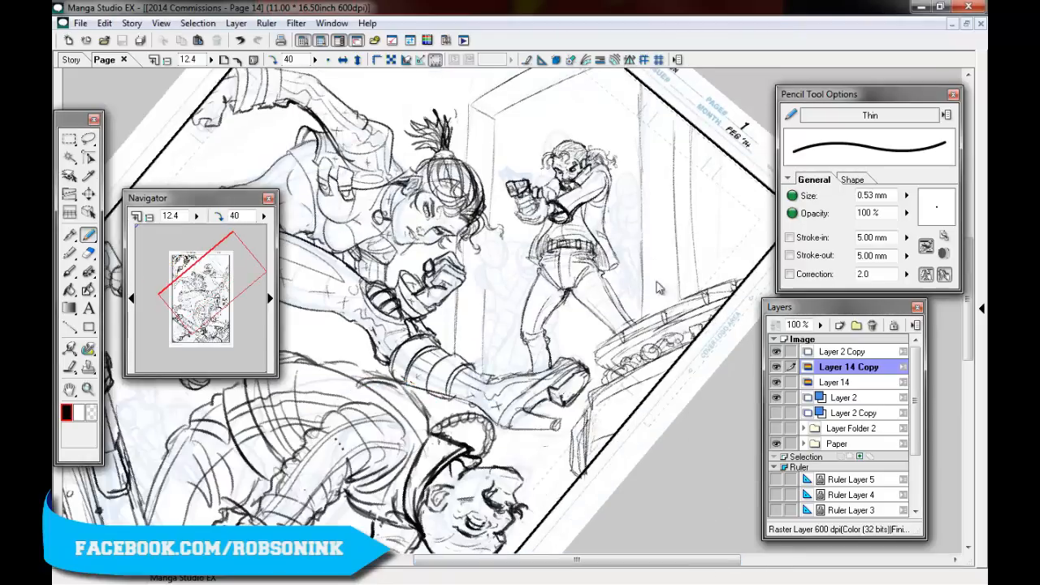
# - Pencil a bald mobster head beside the gunman by the doorway on Layer 14 Copy
pyautogui.moveTo(658, 285); pyautogui.dragTo(516, 457)
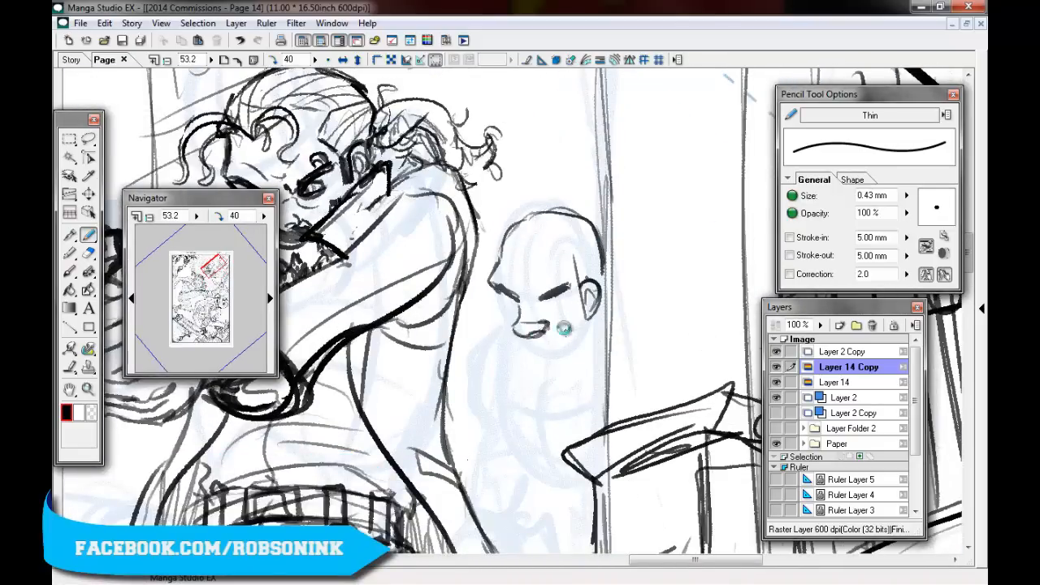
# - Refine the mobster's hair and beard and sketch his shoulders and torso behind the gunman
pyautogui.click(561, 304)
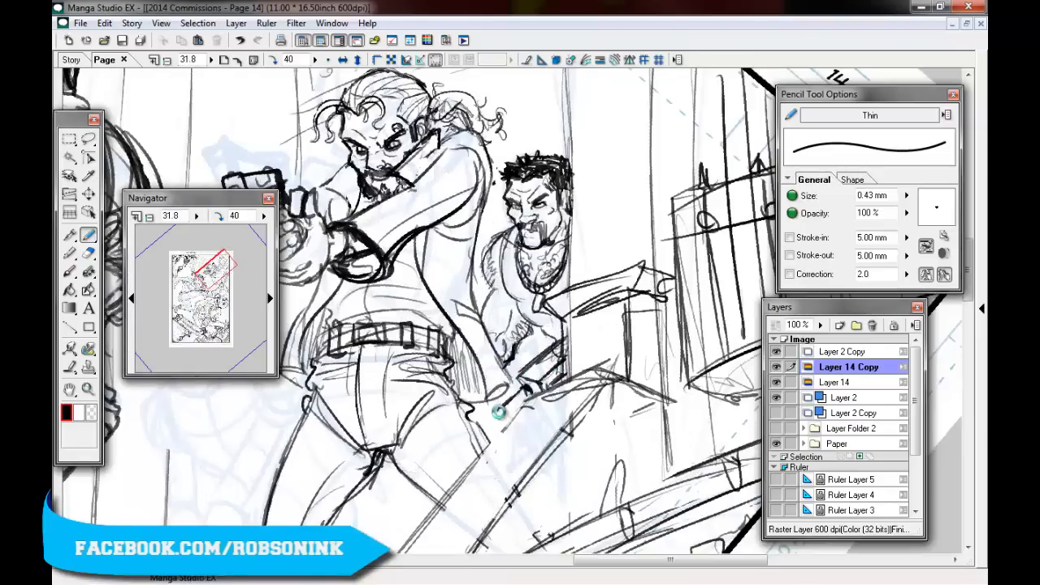
pyautogui.moveTo(499, 410); pyautogui.dragTo(563, 293)
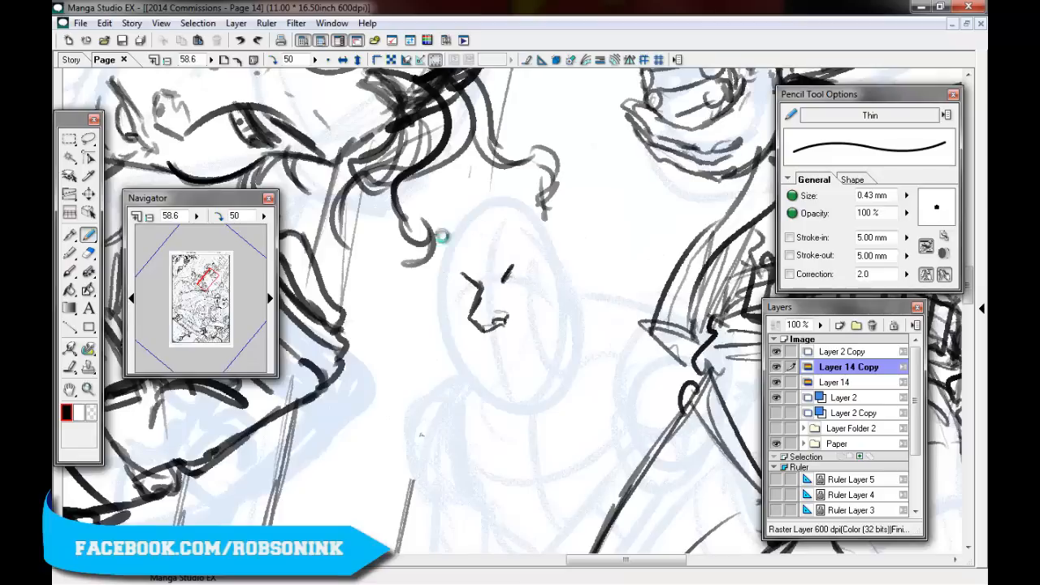
# - Pencil the shouting mobster's face outline and his open mouth
pyautogui.moveTo(439, 236); pyautogui.dragTo(536, 370)
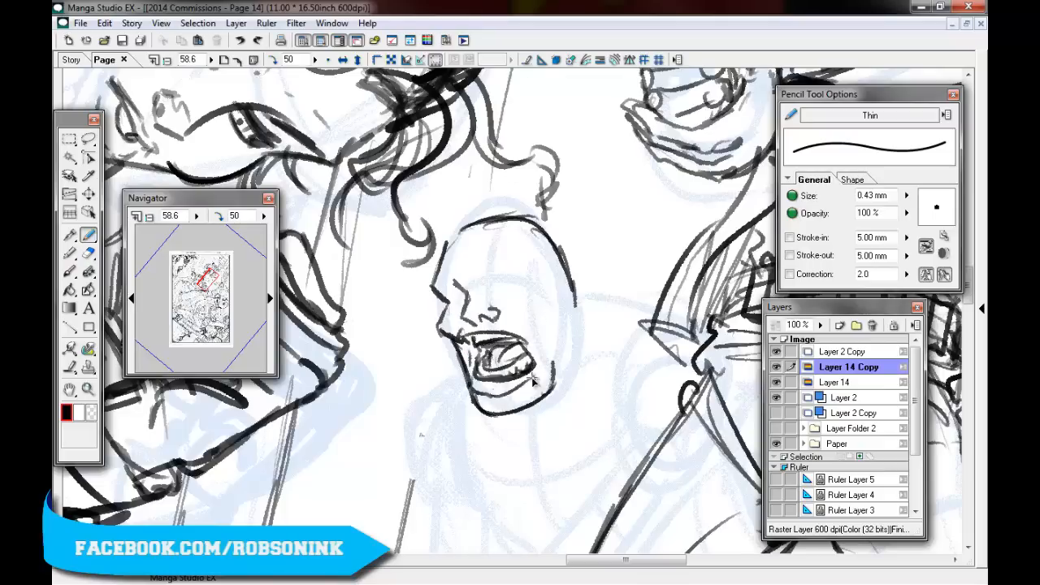
pyautogui.moveTo(438, 288); pyautogui.dragTo(512, 296)
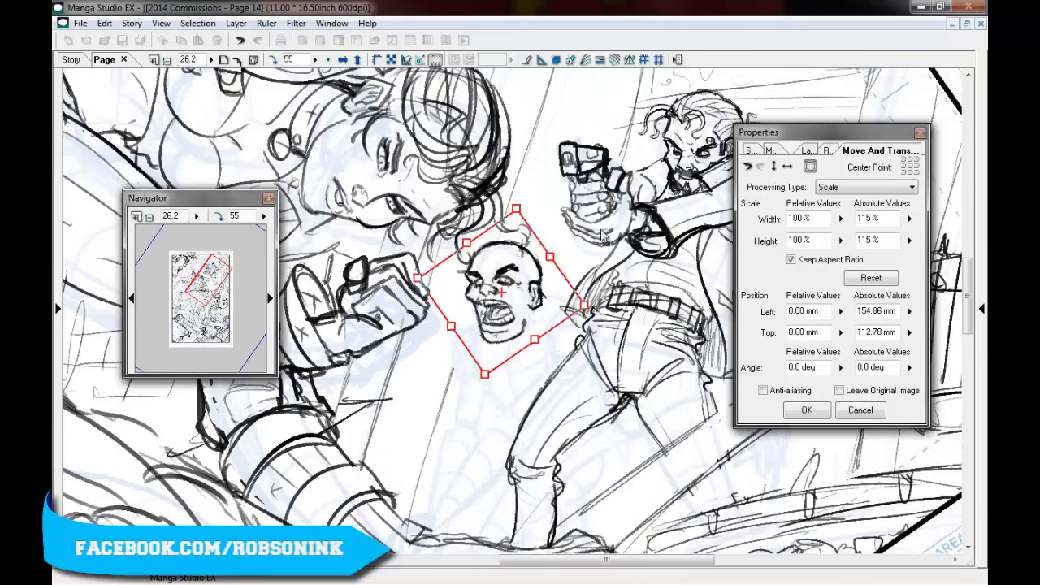
# - Confirm scaling the mobster's head to 115% with Keep Aspect Ratio
pyautogui.click(806, 409)
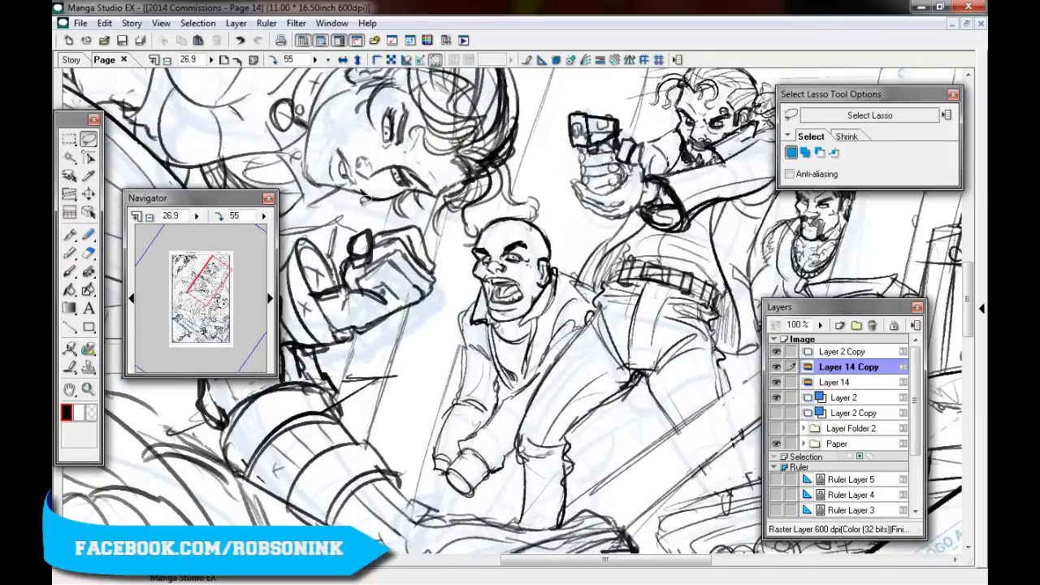
# - Add a new raster layer, Layer 15, above the mobster sketch
pyautogui.click(88, 235)
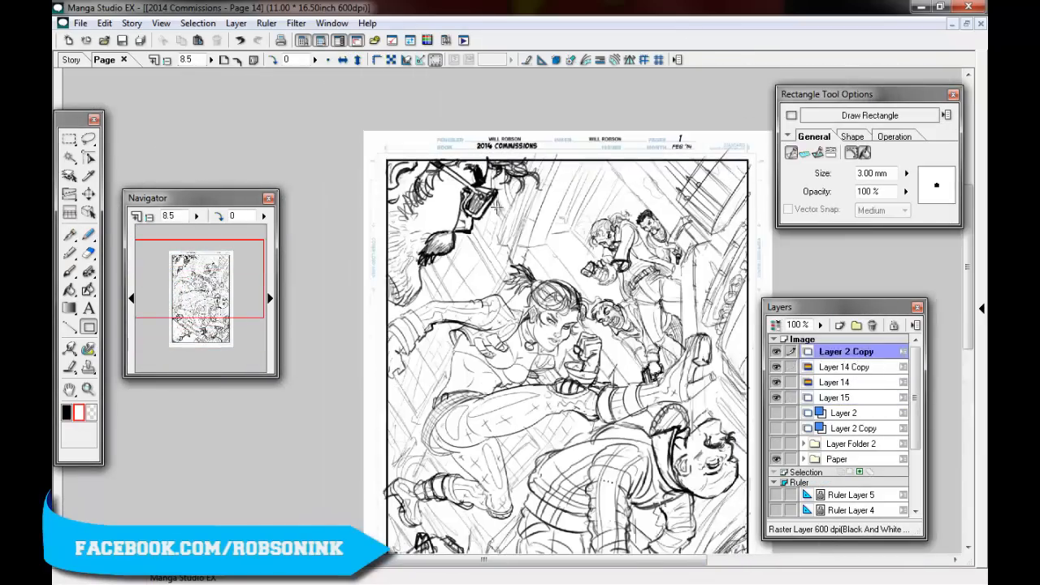
# - Delete the original Layer 14, keeping Layer 14 Copy as the working sketch layer
pyautogui.click(837, 382)
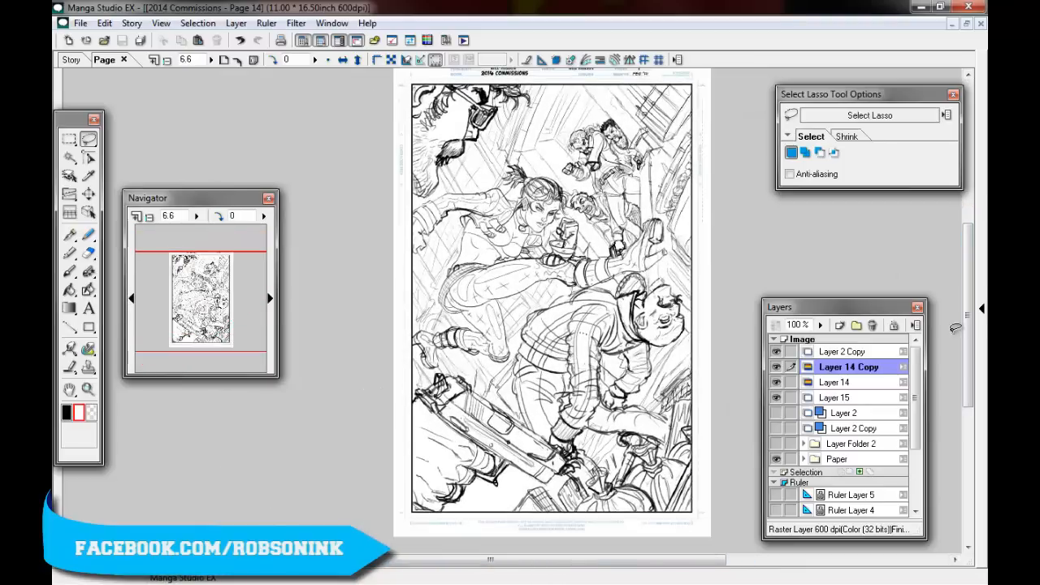
pyautogui.click(87, 235)
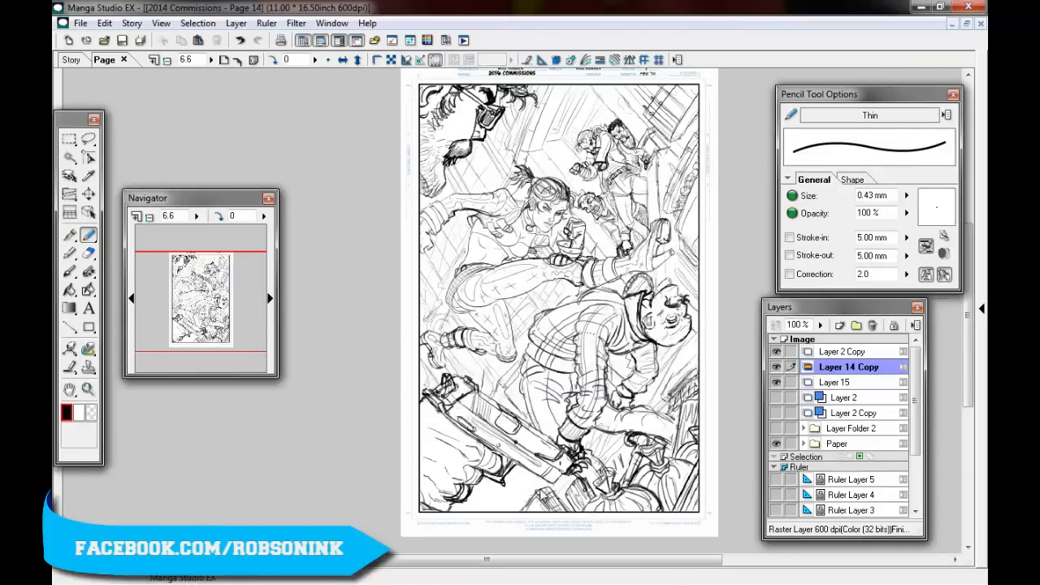